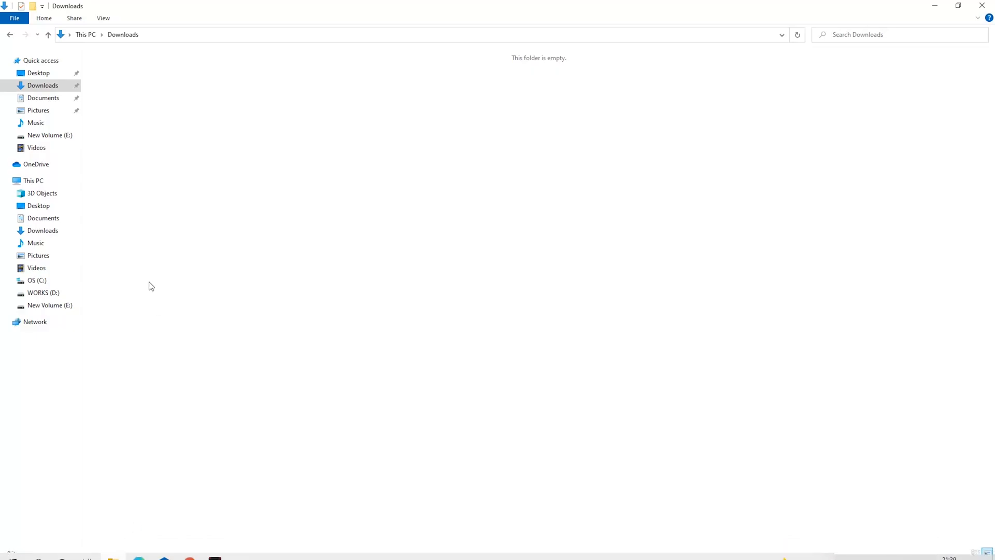
Step: Create a new folder in Downloads and begin naming it
right_click(151, 286)
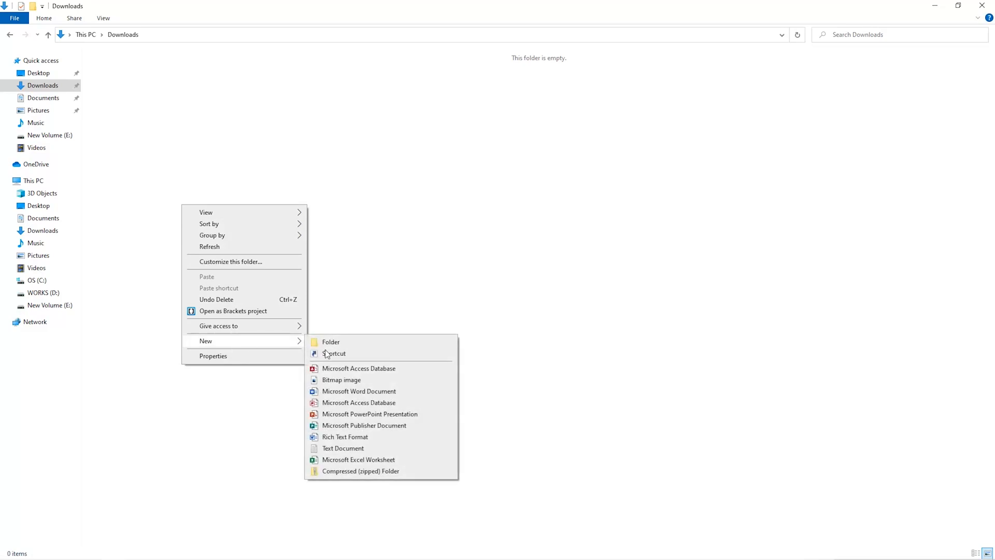
click(331, 341)
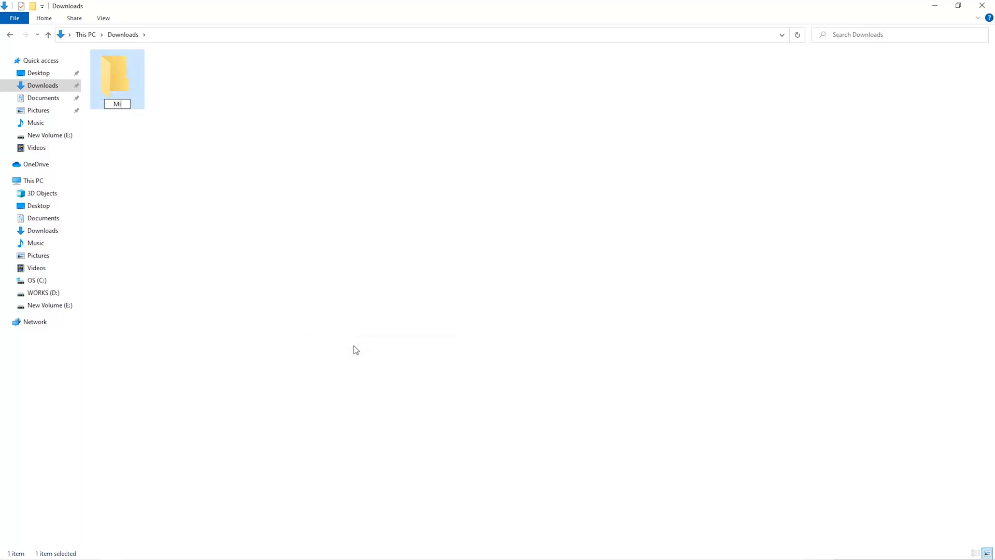
text(sec)
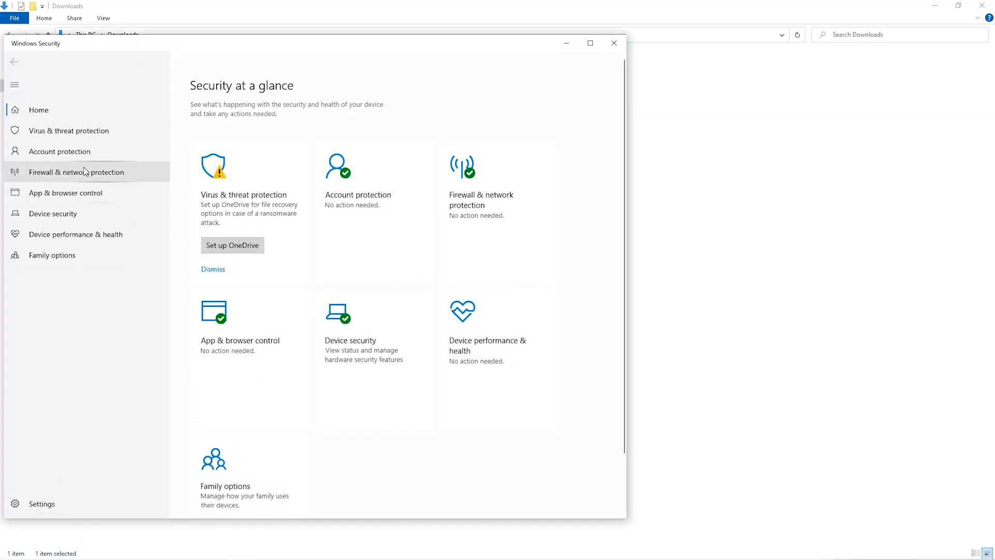
Step: Reach the antivirus exclusions list under Virus & threat protection settings
click(69, 131)
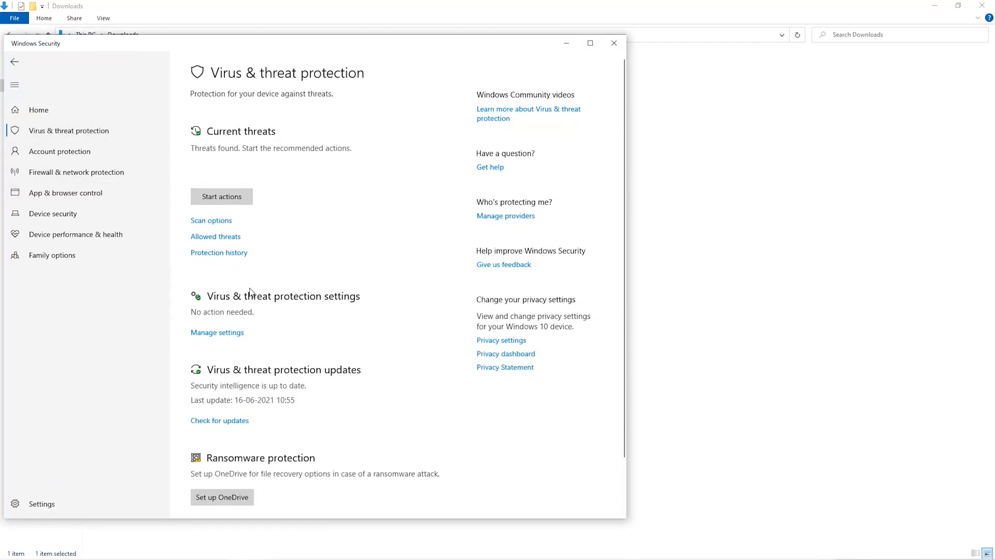
scroll(down, 3)
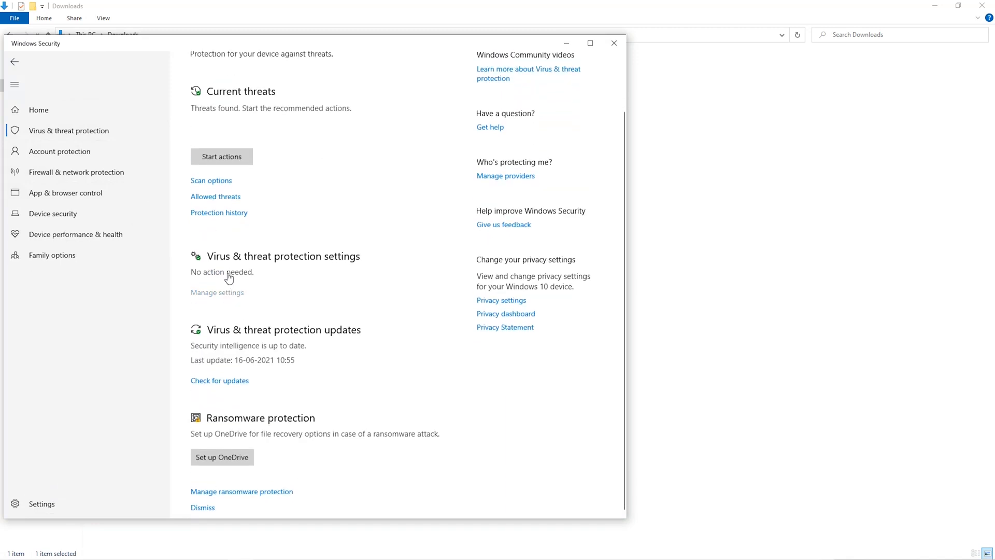
scroll(down, 3)
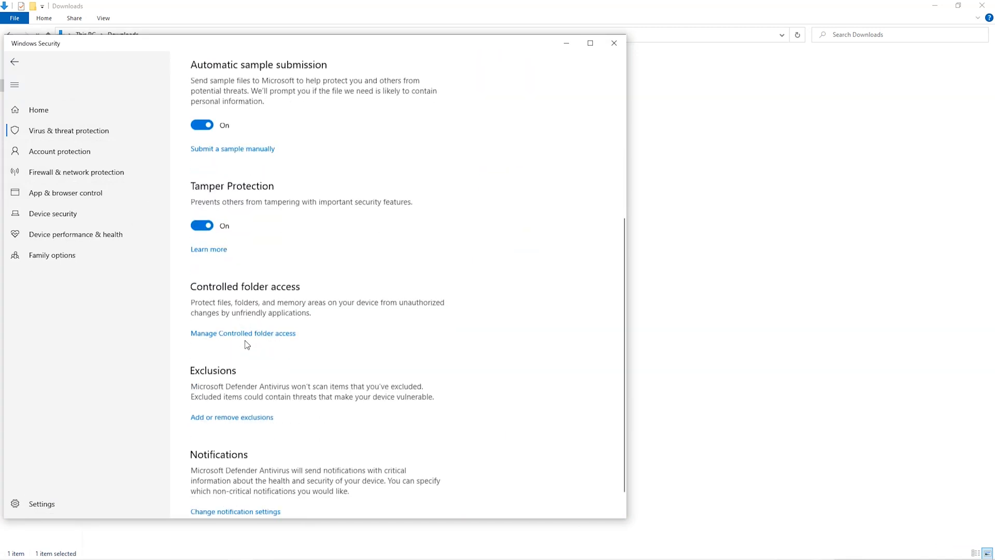
scroll(down, 3)
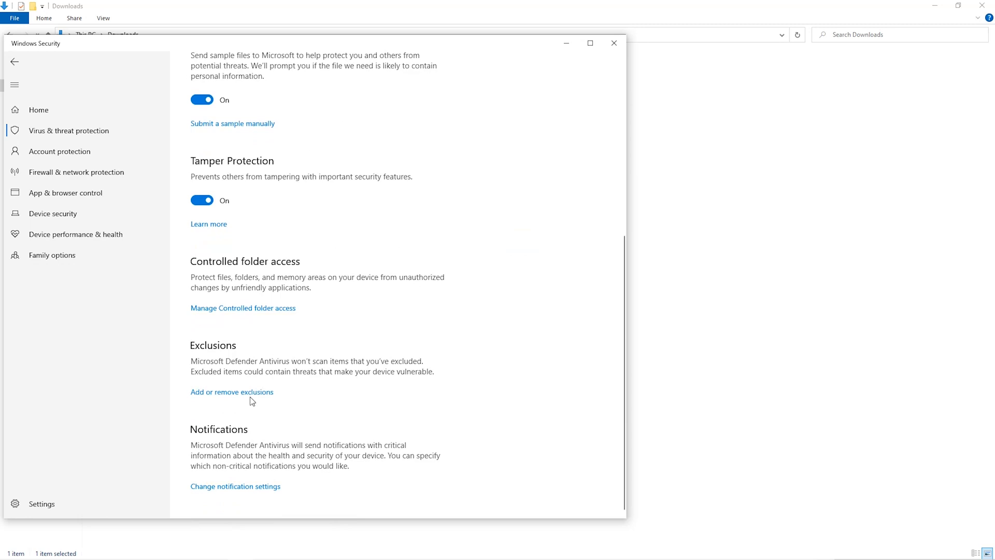
click(231, 392)
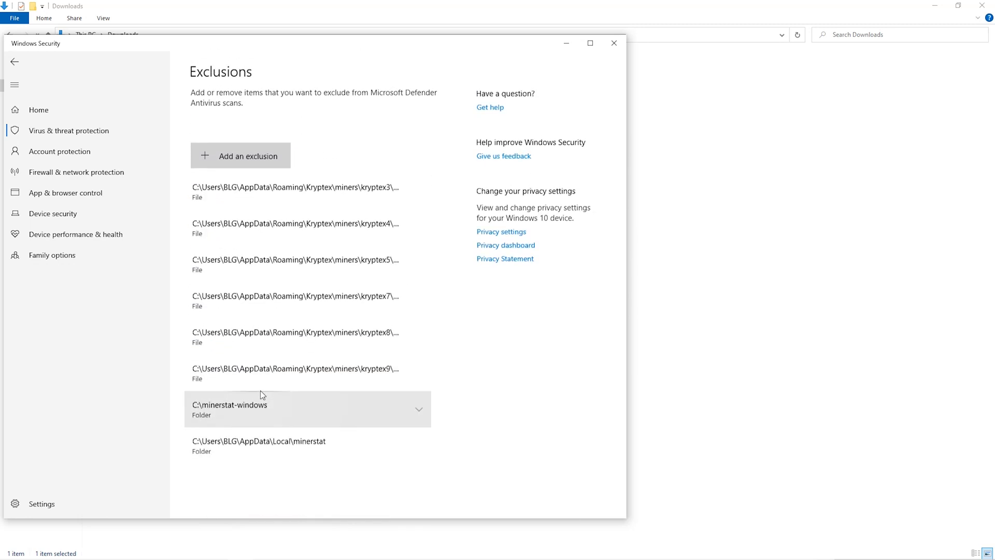
Step: Add a folder exclusion for Downloads\Miner so Defender skips it
click(247, 157)
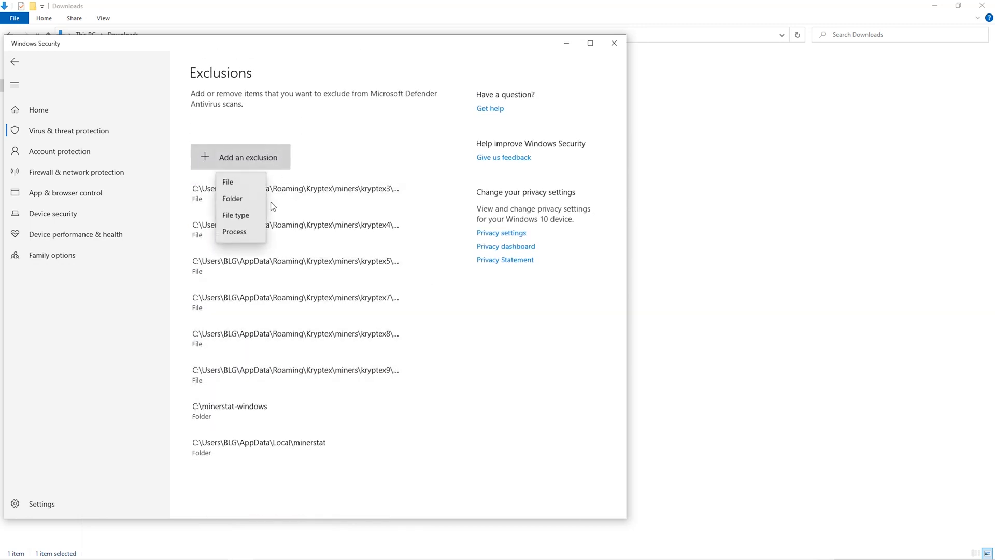
click(244, 204)
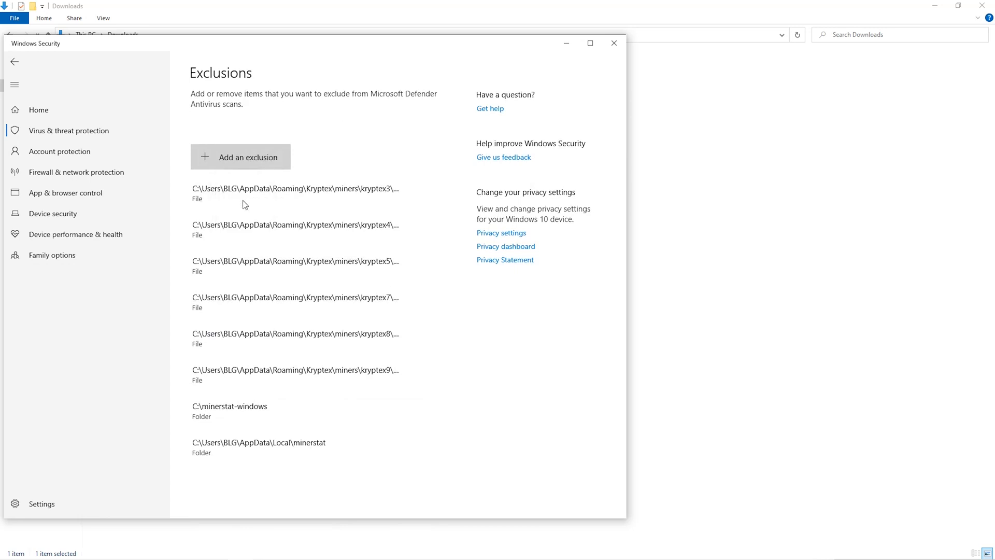
click(239, 156)
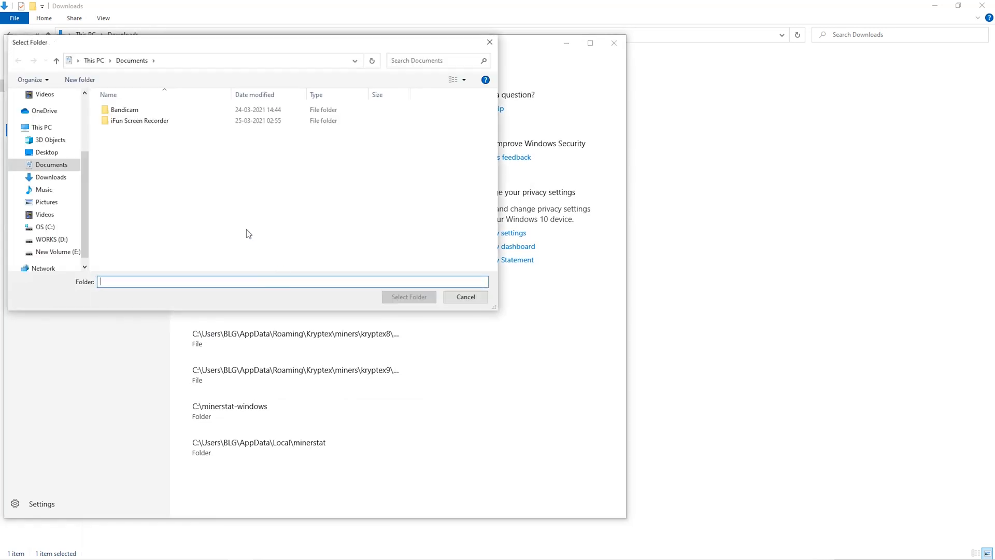
click(51, 190)
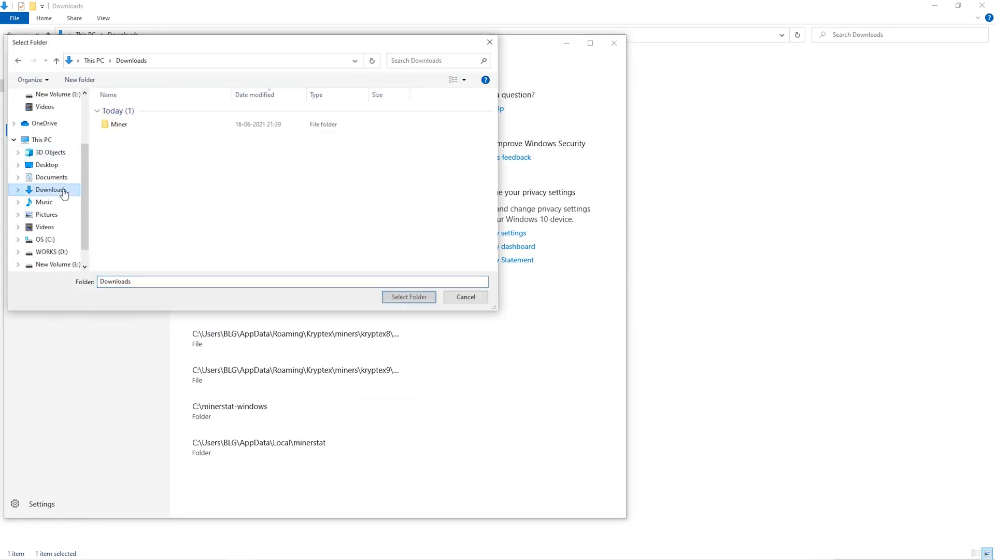
click(118, 124)
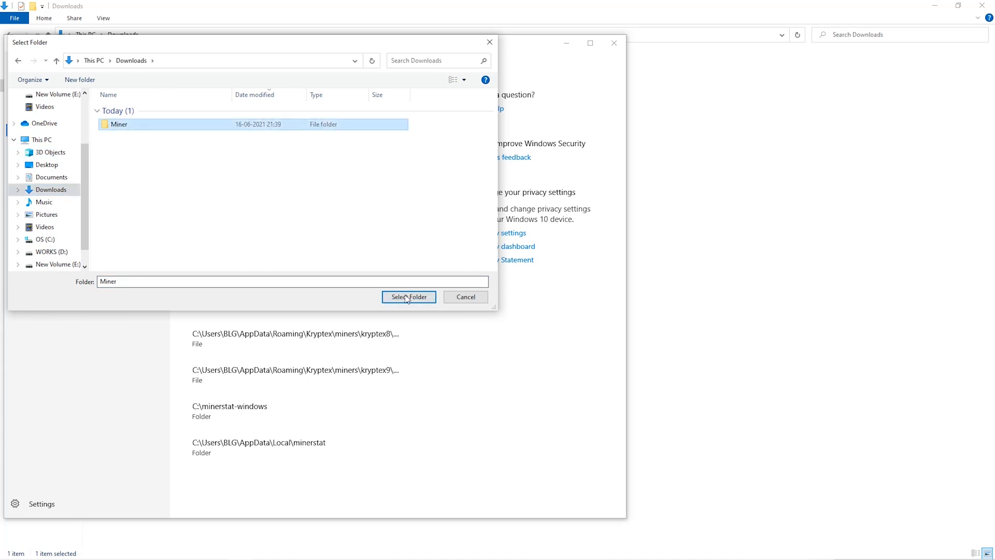
click(408, 296)
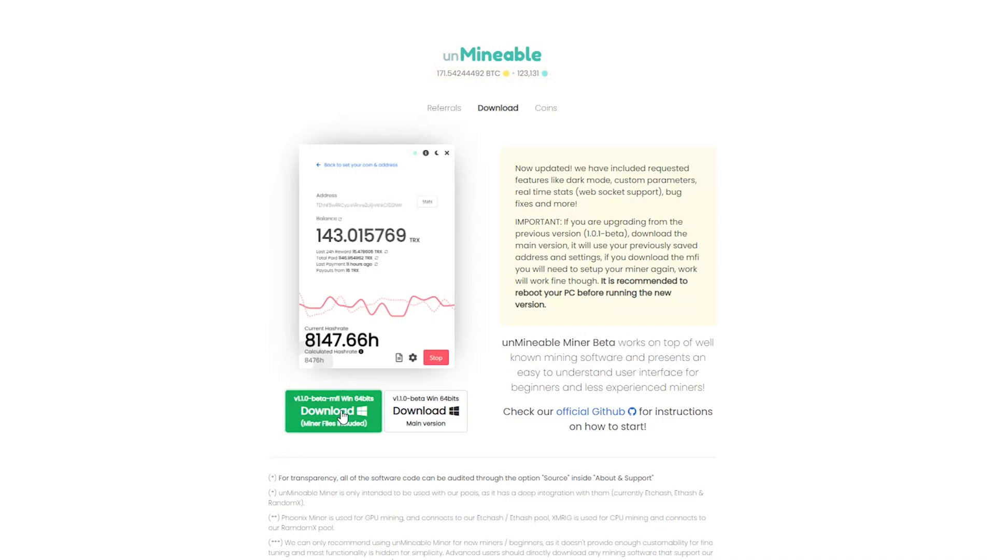
Step: Download the v1.1.0-beta-mfi miner package into the Miner folder
click(332, 411)
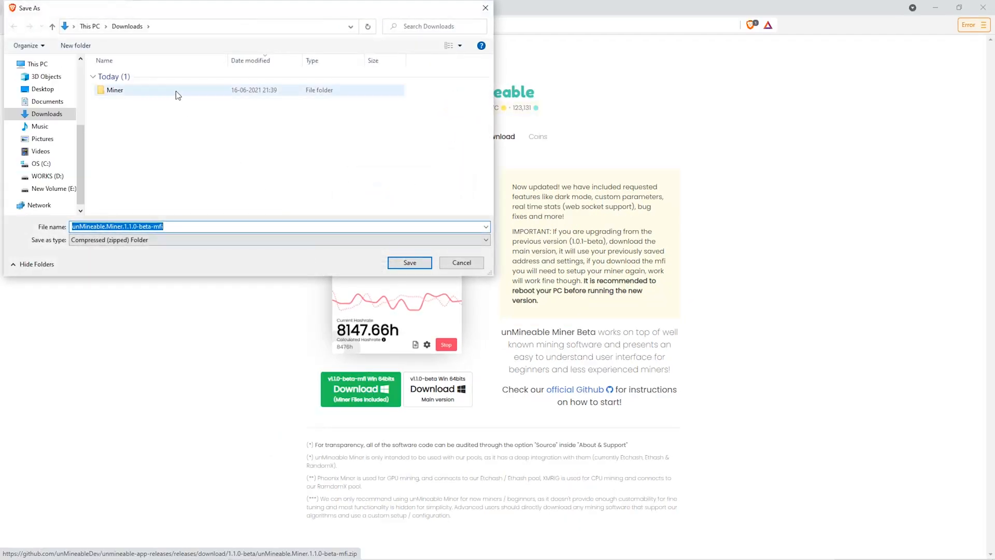
double_click(115, 89)
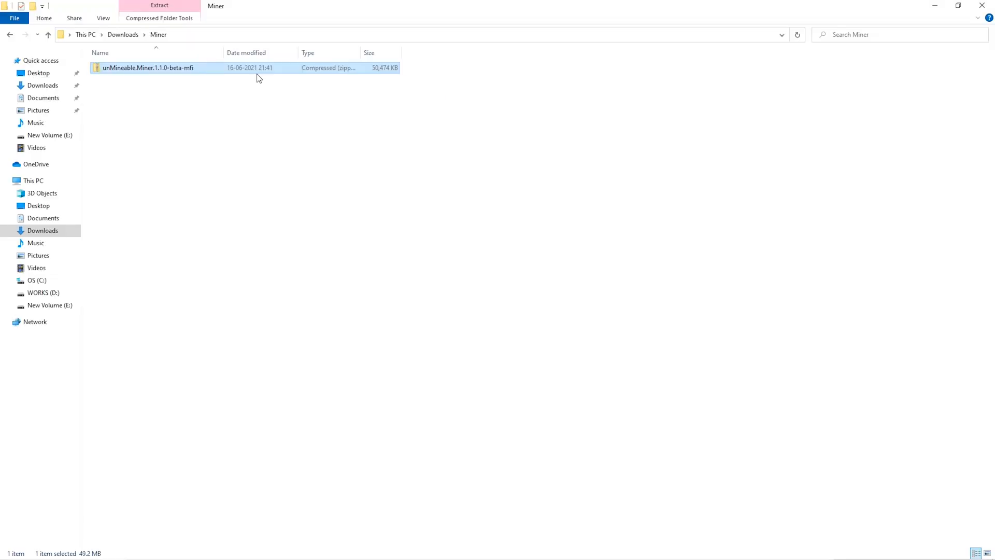
Step: Extract the miner zip in place and launch the unMineable Miner application
right_click(148, 67)
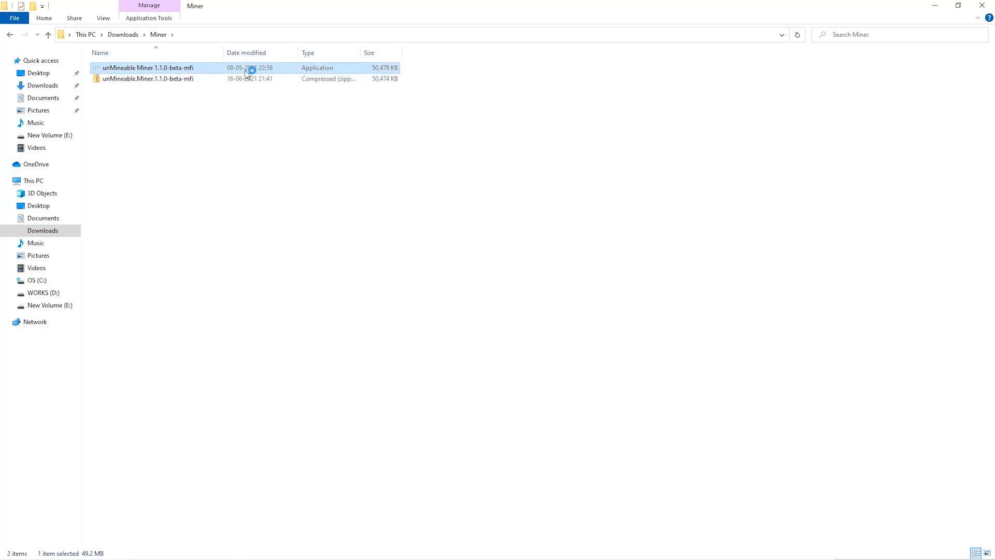
double_click(146, 68)
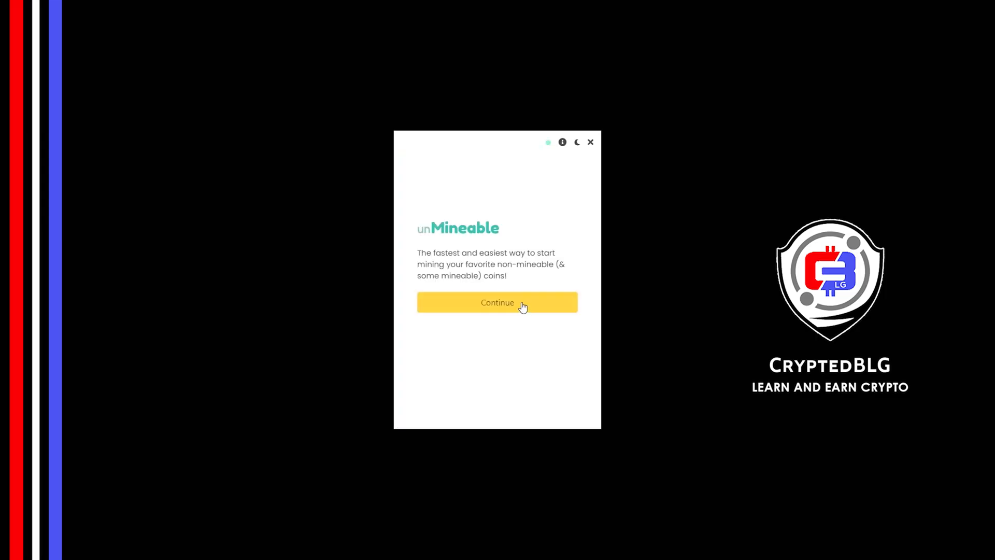
Step: Pass the welcome screen and choose Graphics Card (GPU) as mining hardware
click(497, 302)
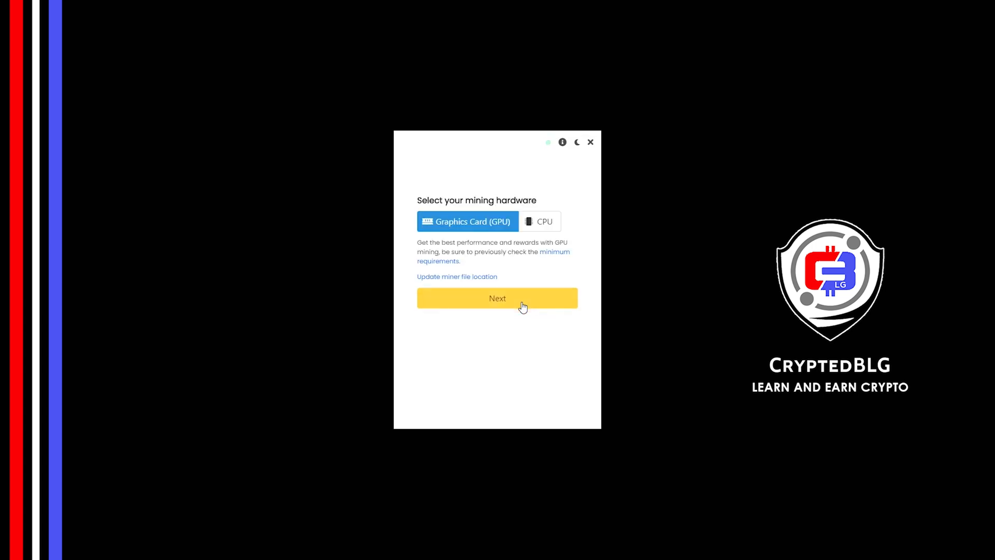
mouse_move(521, 225)
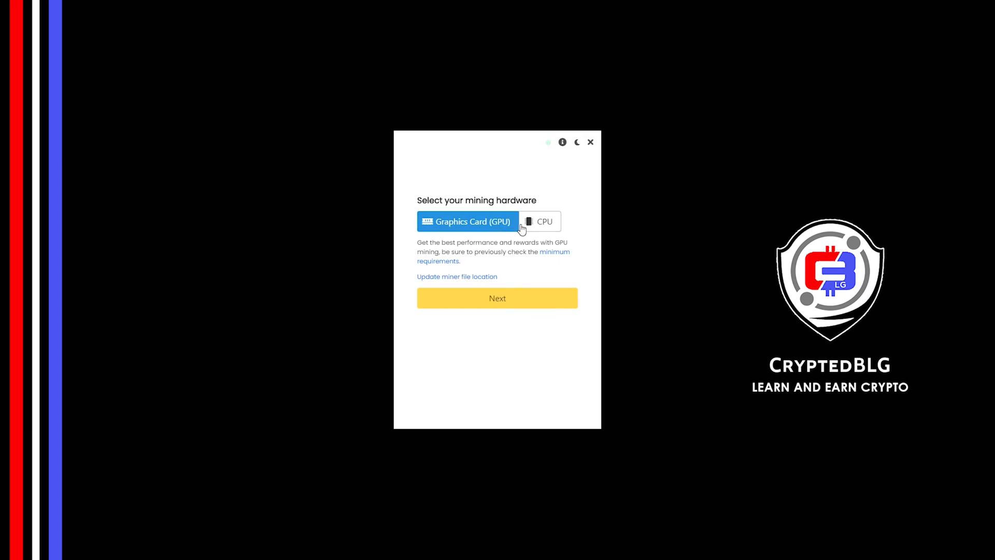
mouse_move(537, 227)
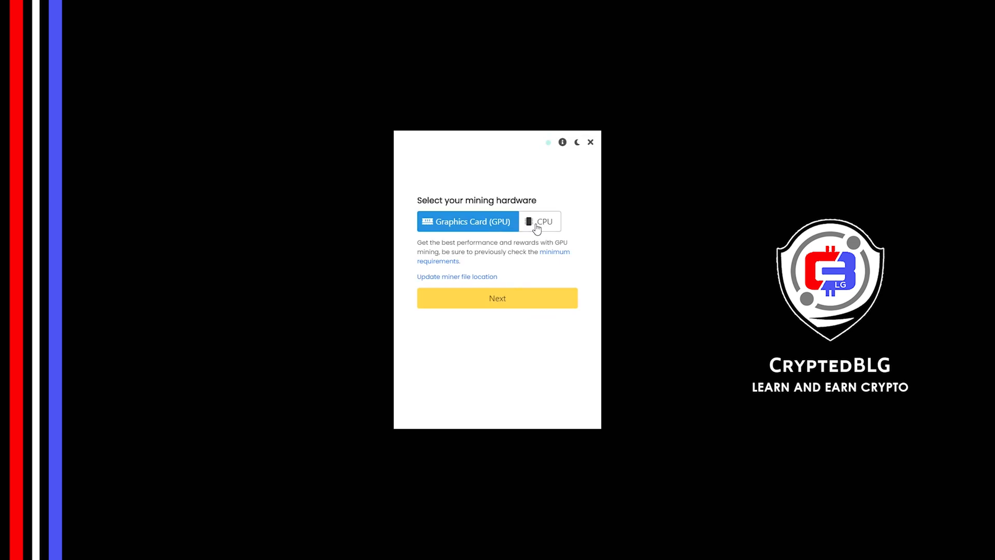
click(540, 221)
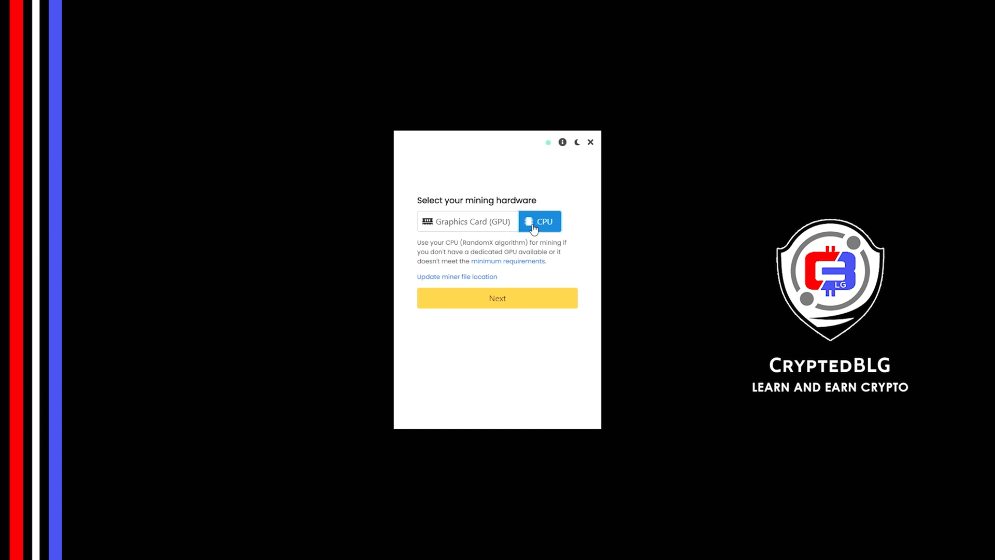
click(466, 221)
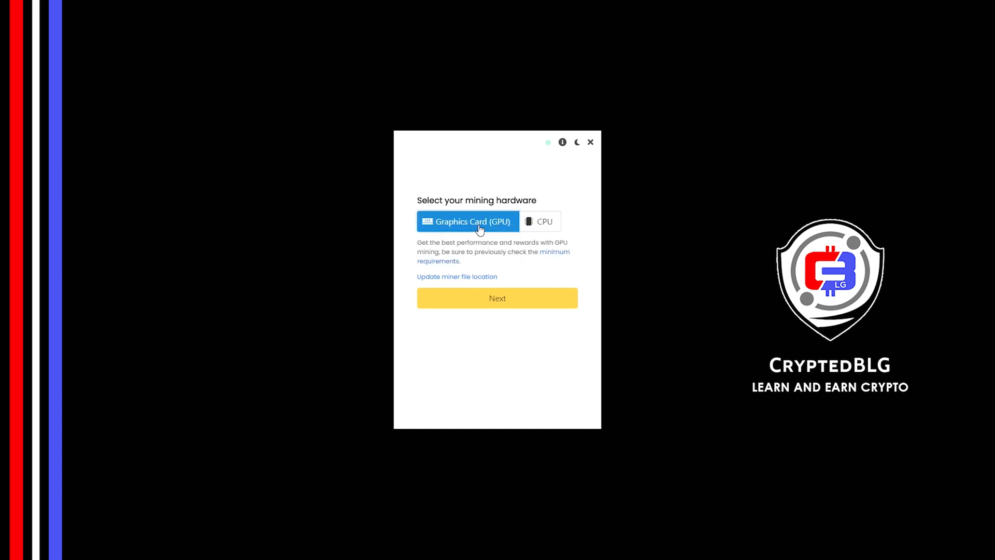
mouse_move(508, 329)
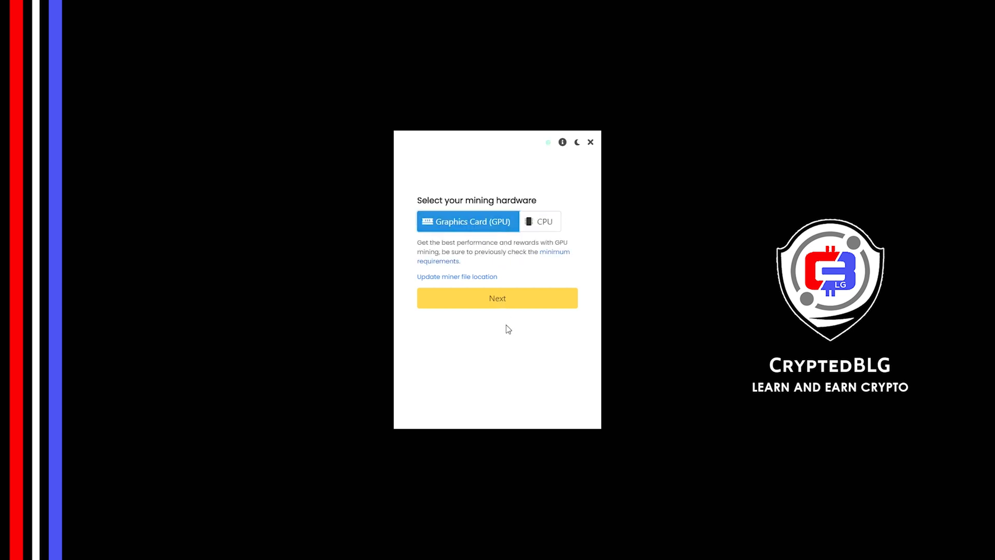
click(496, 298)
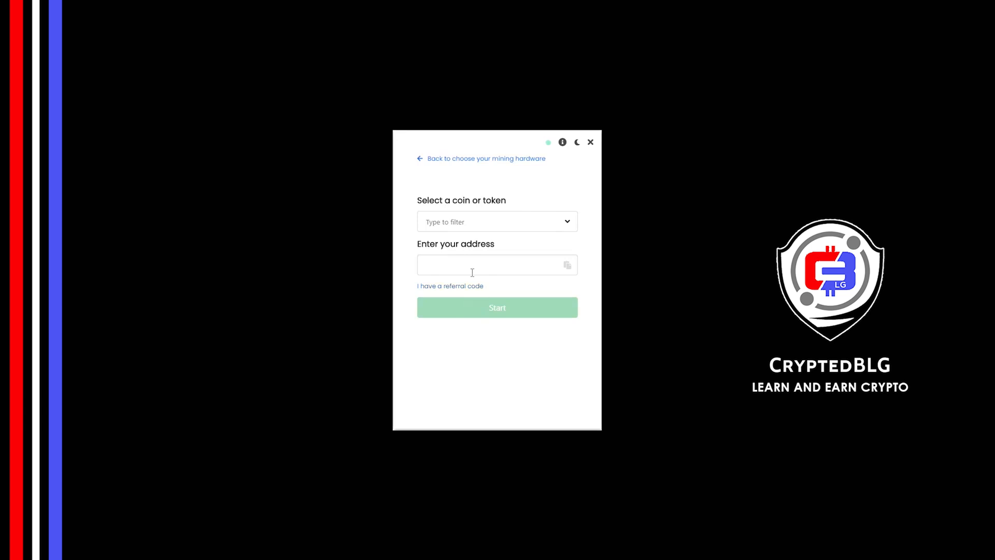
Step: Select 1inch as the coin, add wallet address and referral code, and start mining
text(1)
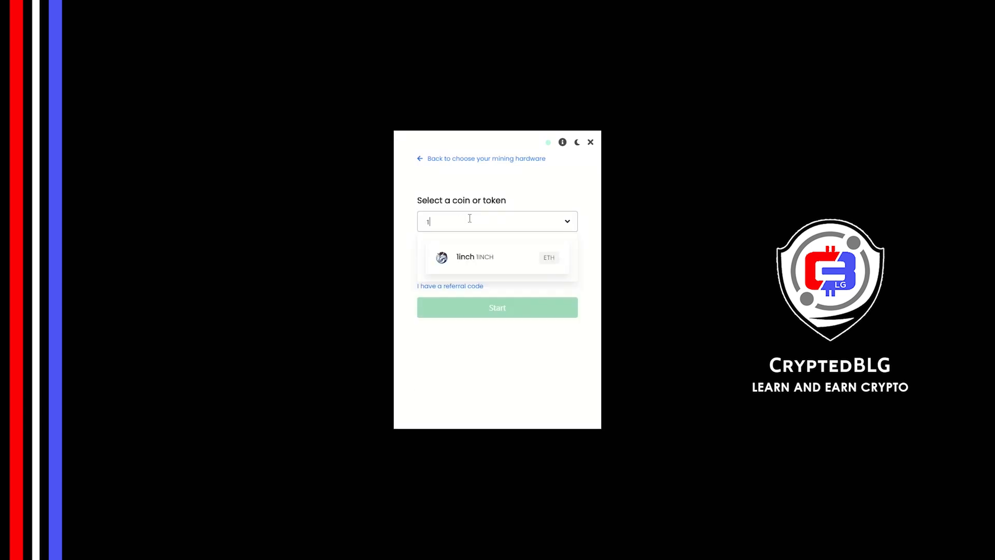
mouse_move(479, 263)
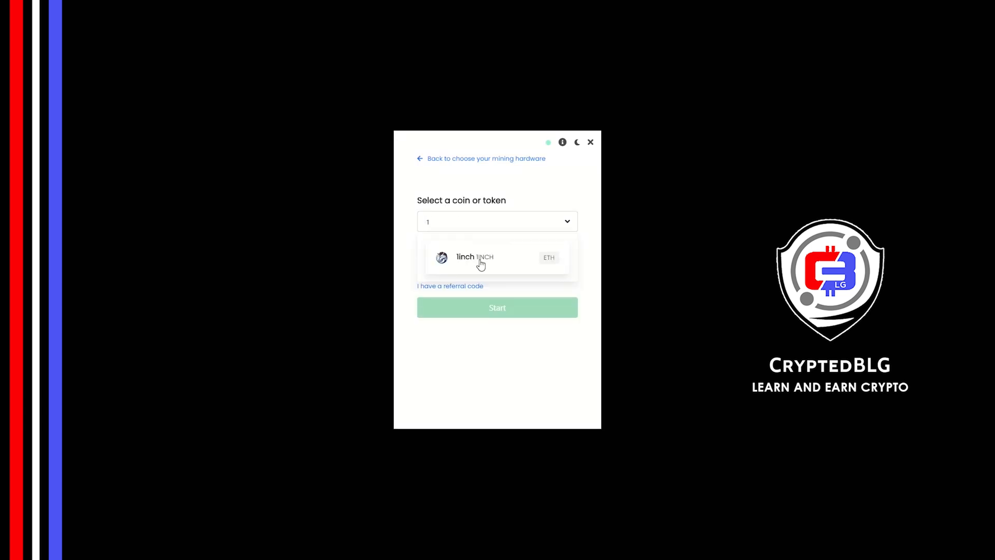
click(474, 257)
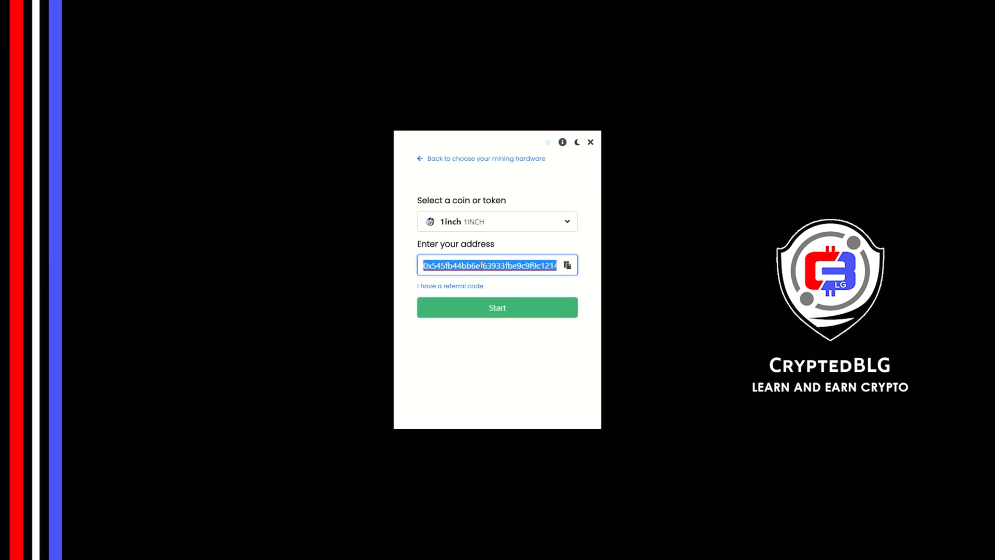
click(449, 286)
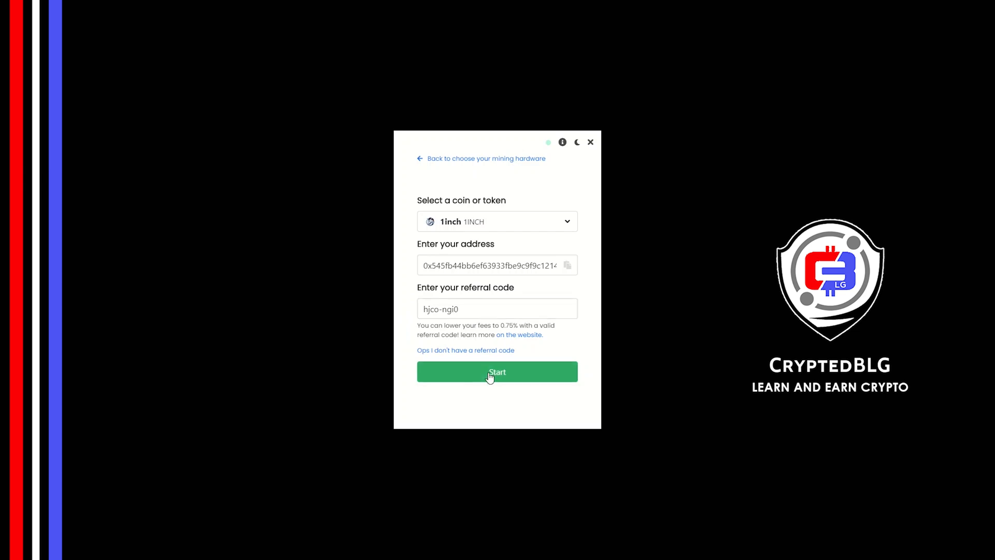
click(497, 372)
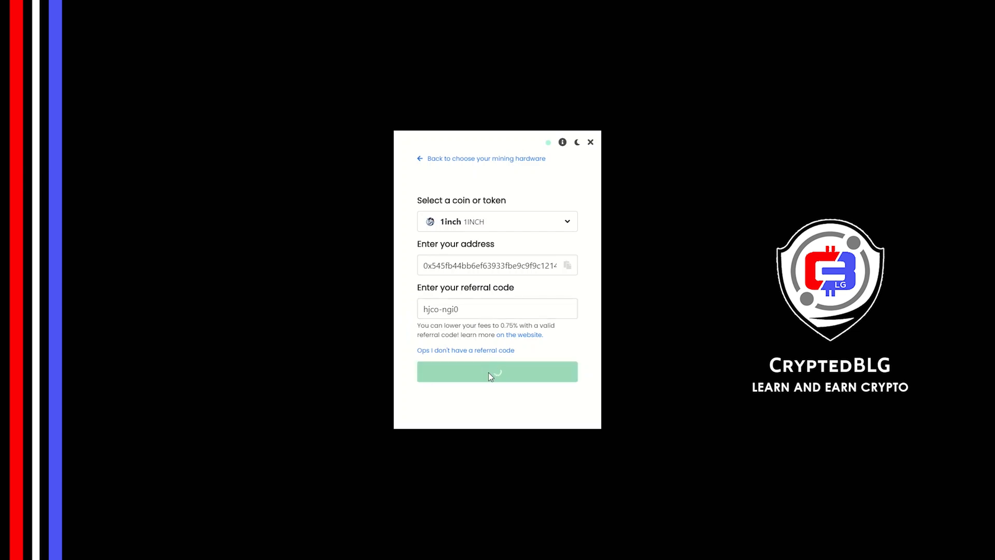
click(496, 371)
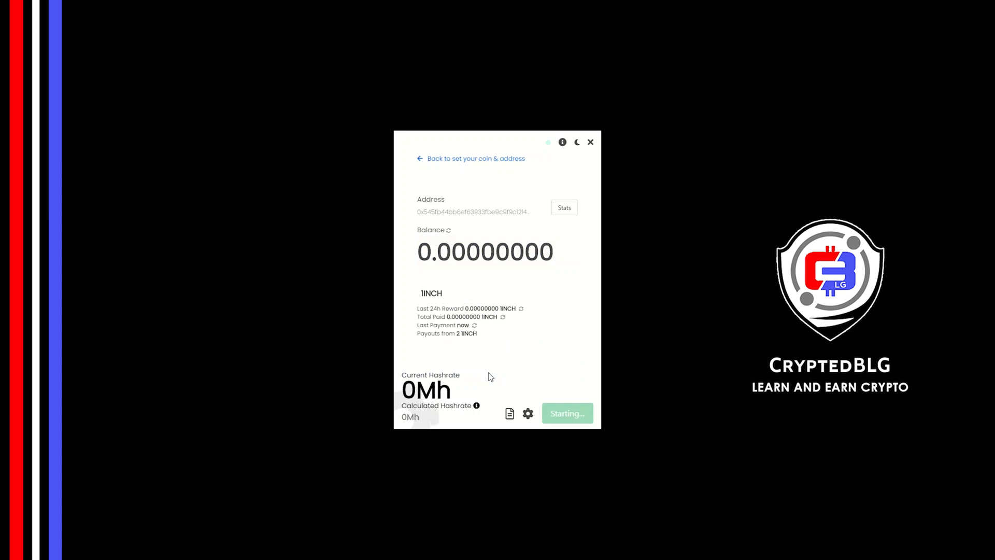
Step: Allow the miner through the Windows firewall so mining runs
click(566, 414)
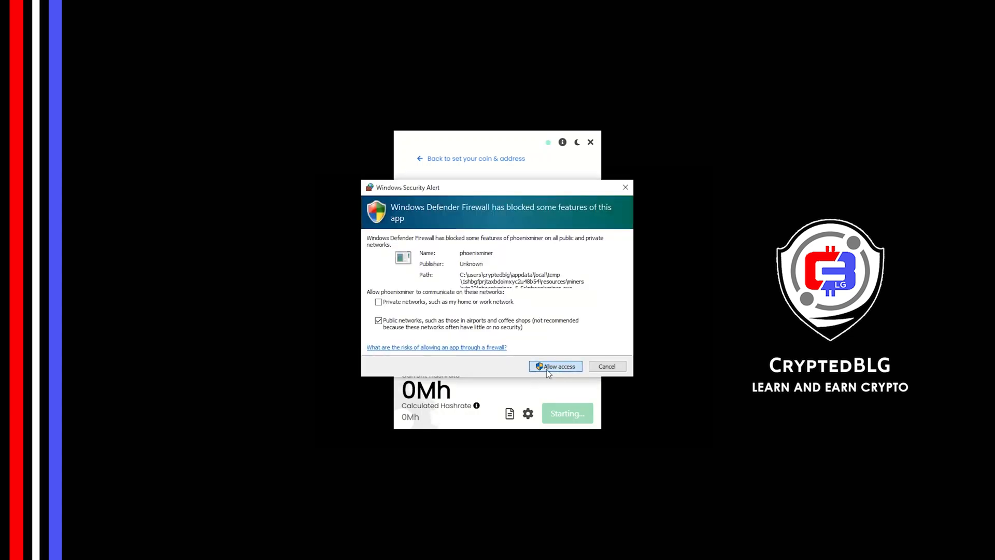
click(555, 366)
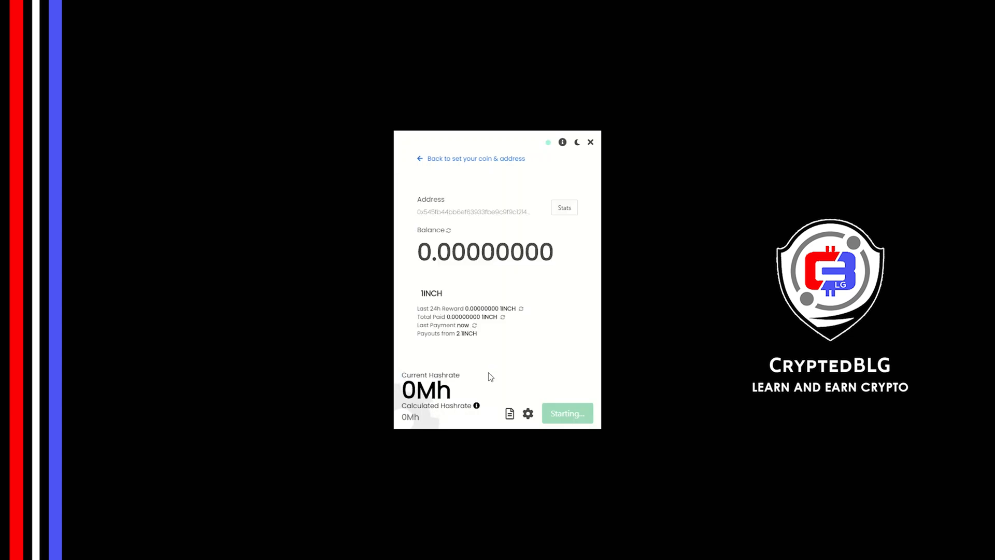
click(566, 413)
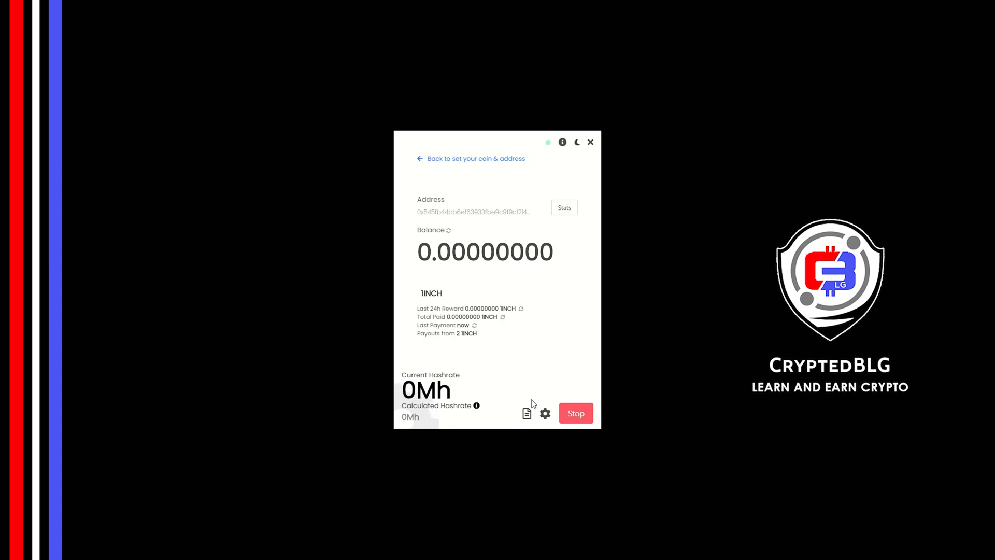
mouse_move(544, 413)
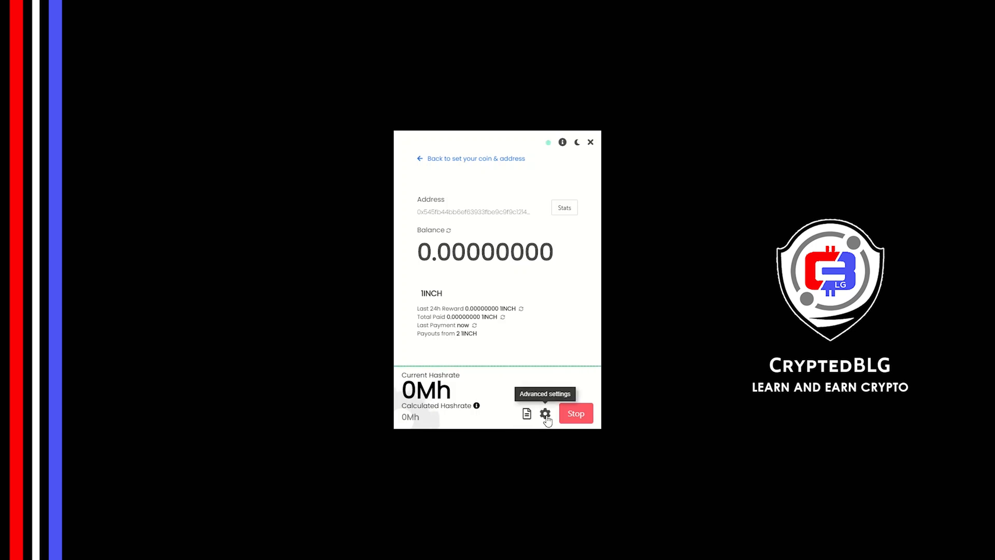
click(544, 413)
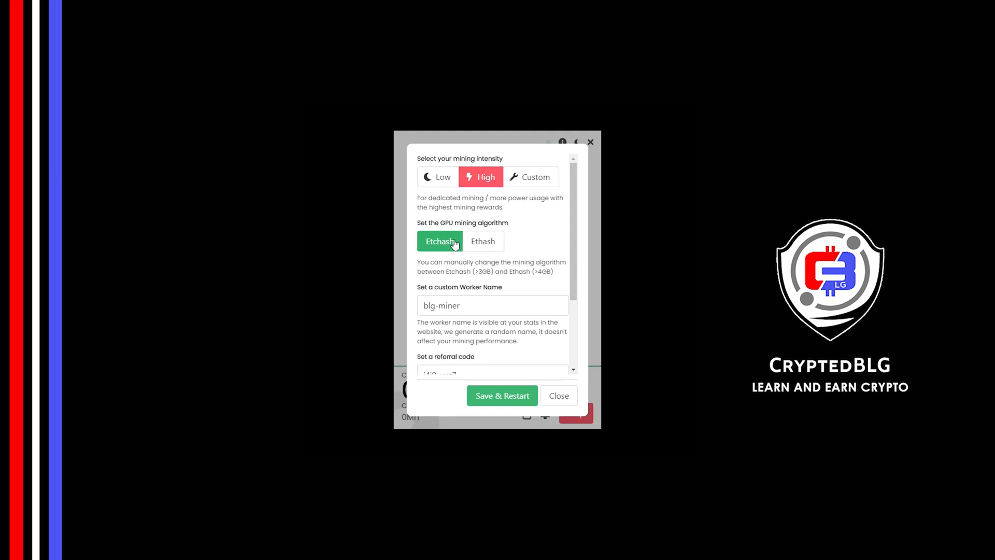
mouse_move(491, 289)
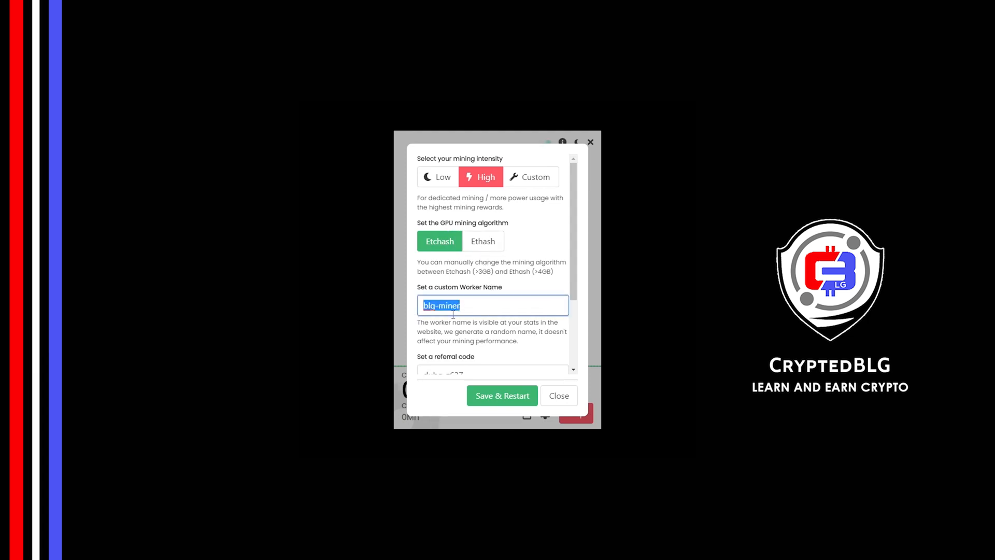
Step: Keep High intensity, Etchash and worker blg-miner, then save and restart mining
click(491, 329)
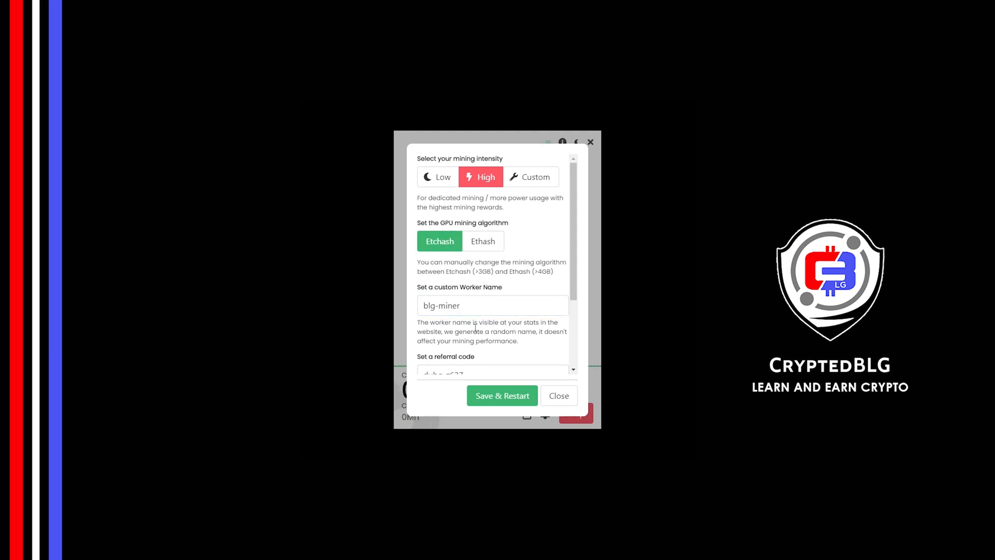
scroll(down, 3)
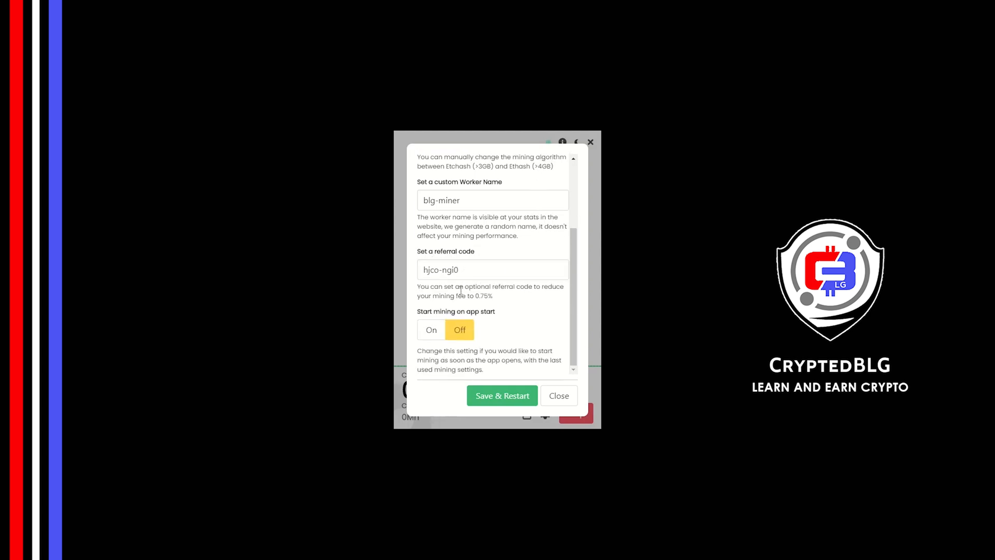
mouse_move(431, 330)
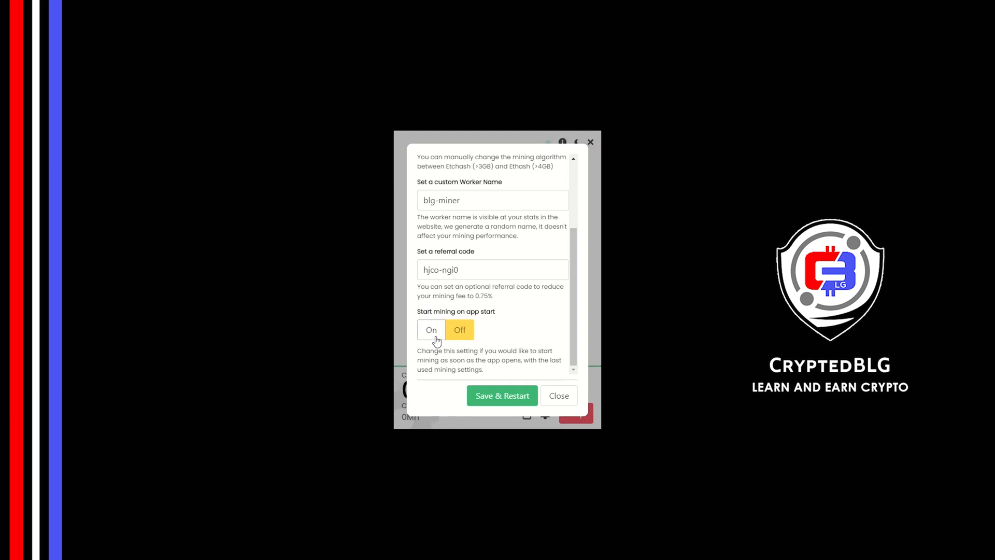
mouse_move(502, 395)
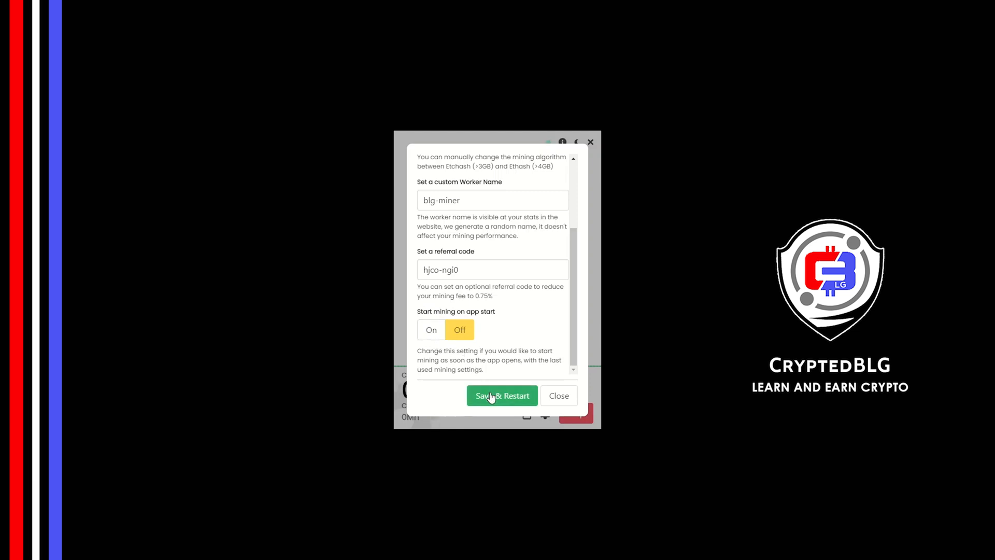
click(502, 395)
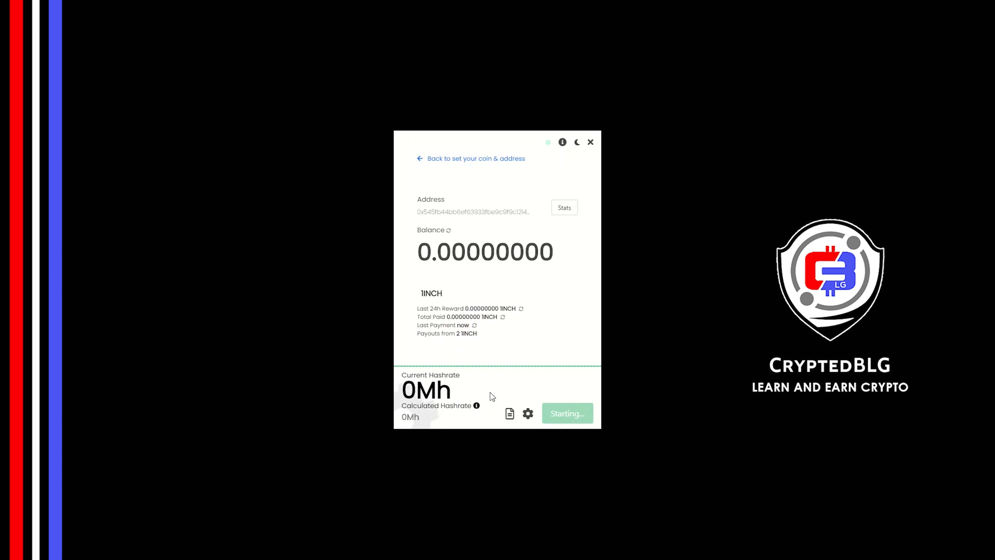
Step: View the wallet's dashboard, then its Payments, Referral Code and Stats tabs
click(566, 413)
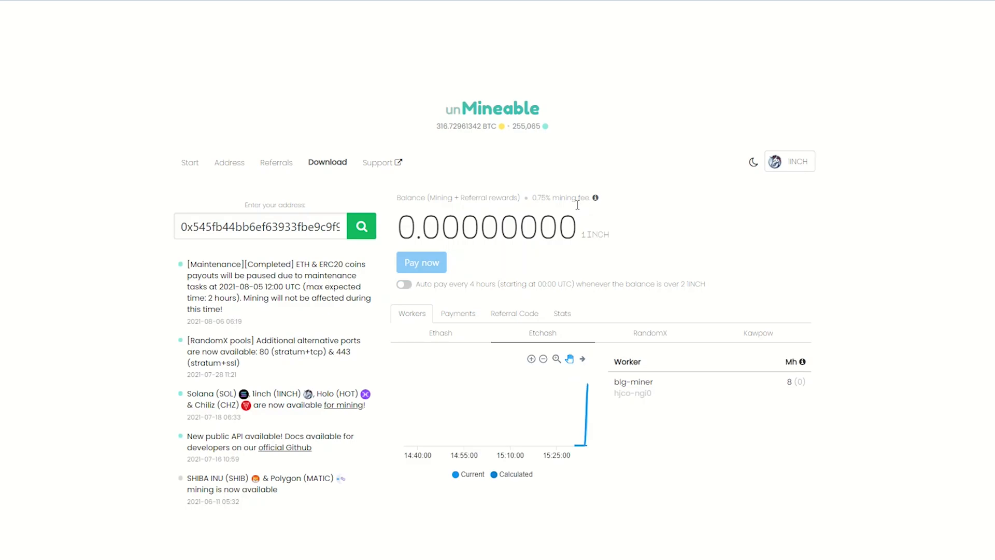
click(457, 313)
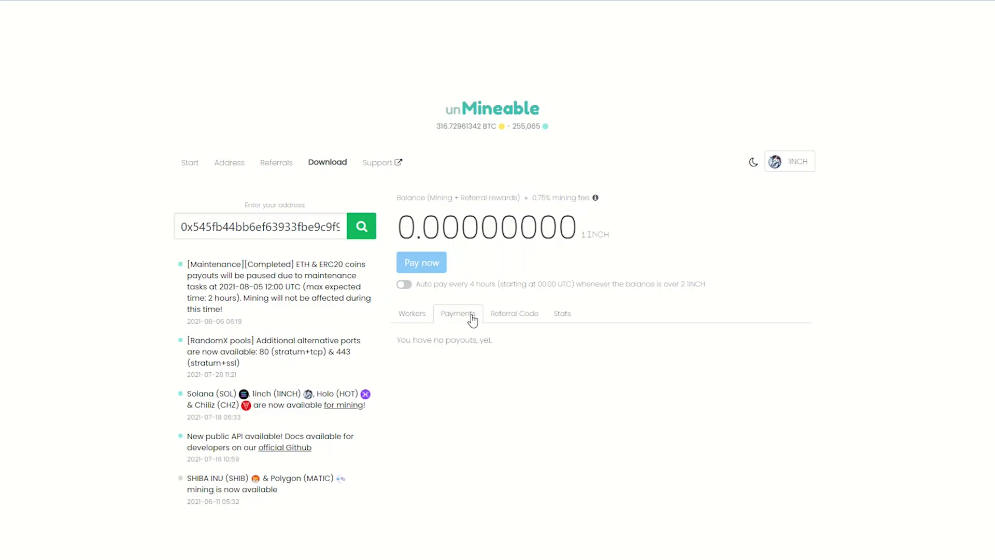
click(514, 313)
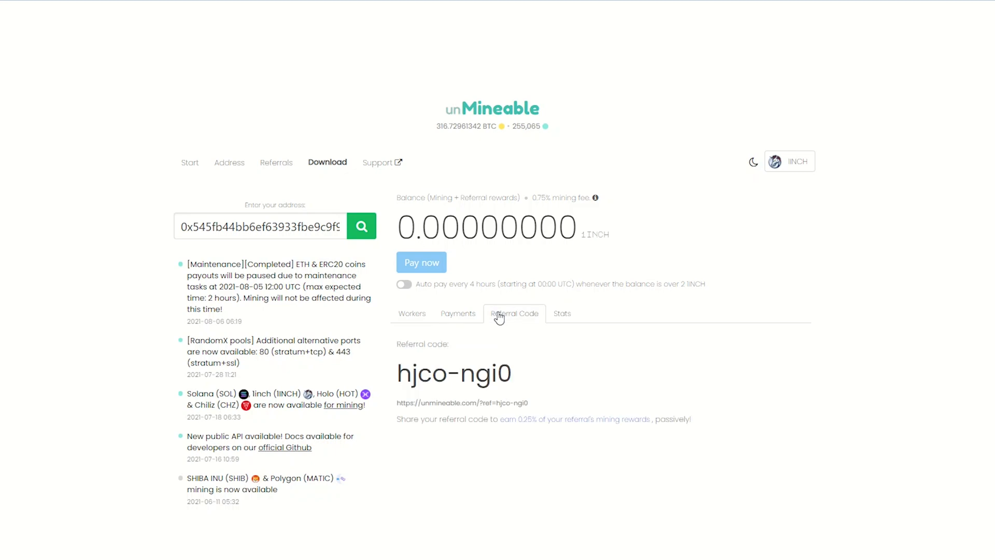
mouse_move(562, 316)
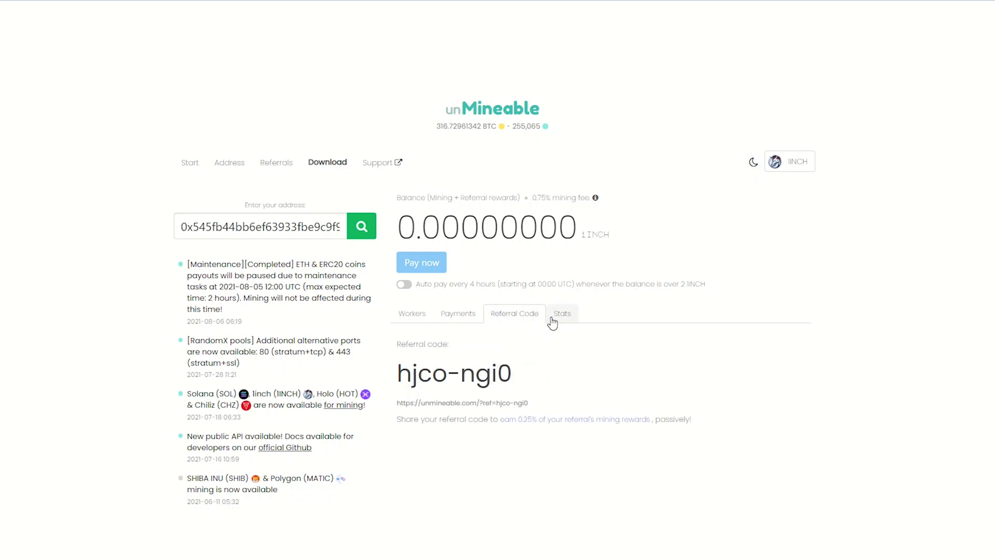
click(561, 313)
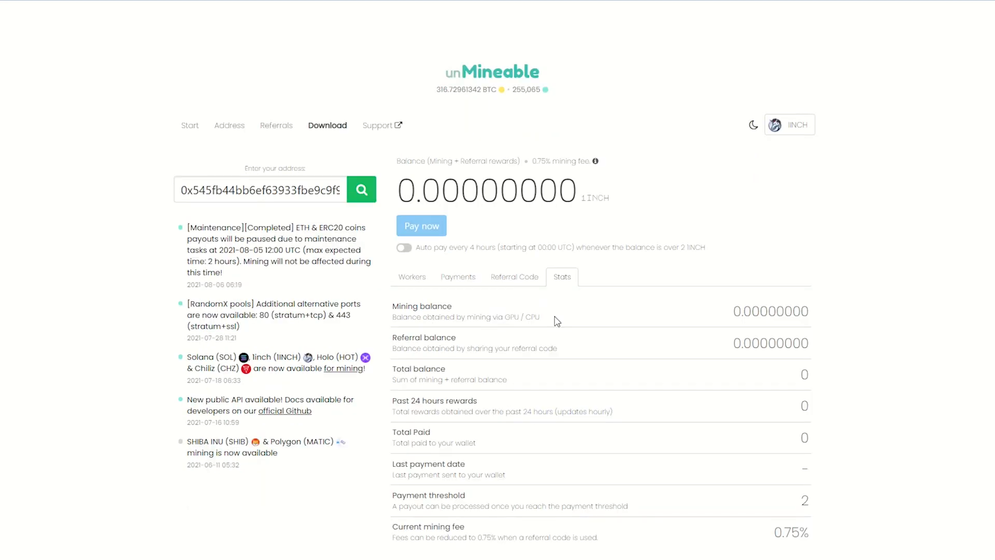